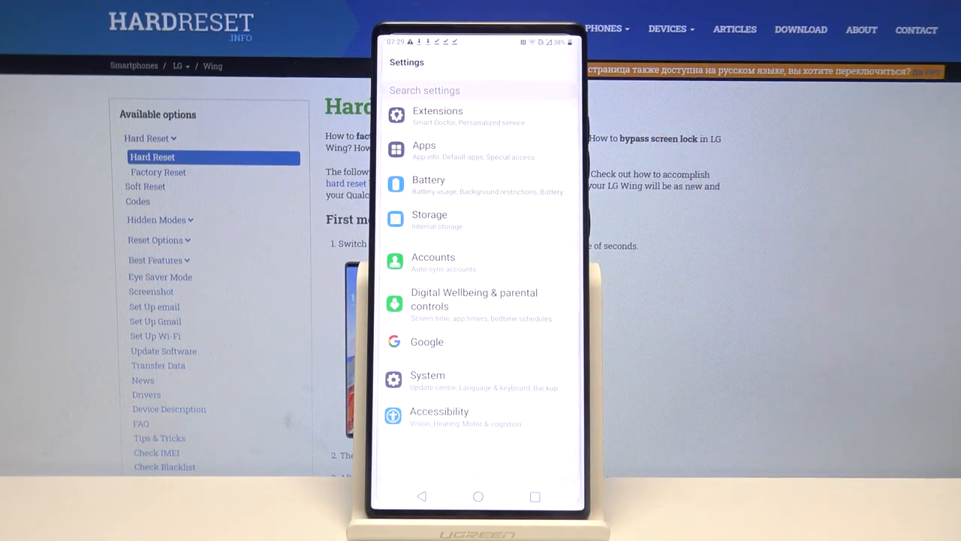
Go through System and keyboard management to reach the LG Keyboard settings page
{"action": "left_click", "coordinate": [427, 375]}
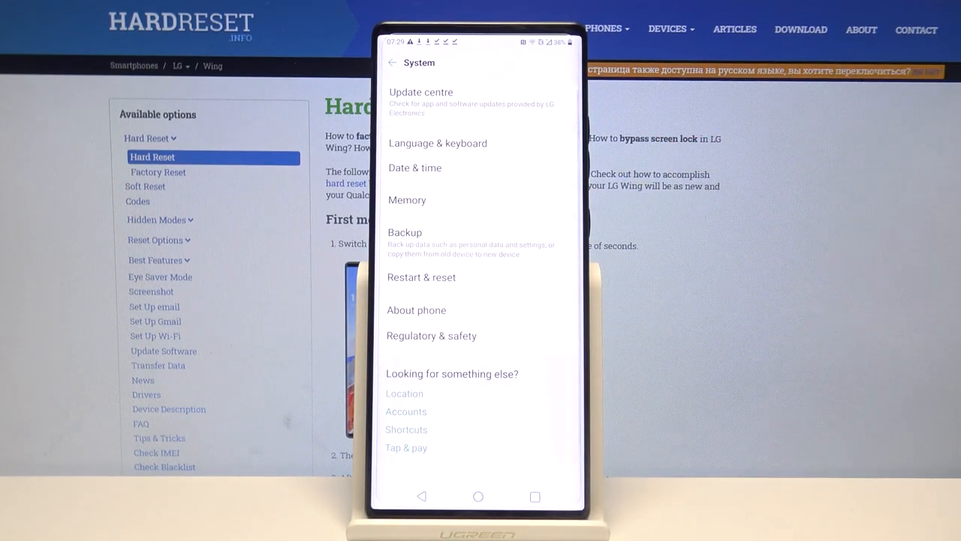
{"action": "left_click", "coordinate": [438, 143]}
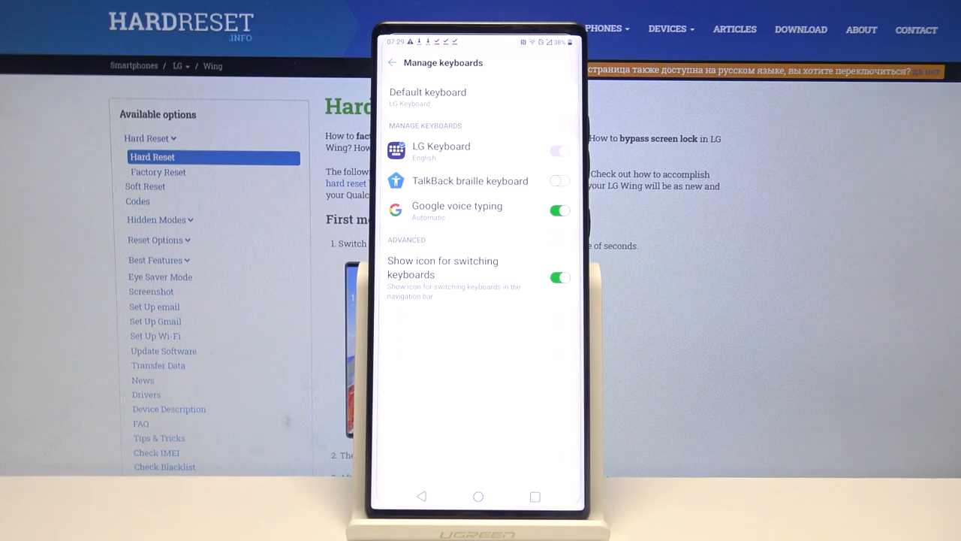
{"action": "left_click", "coordinate": [441, 150]}
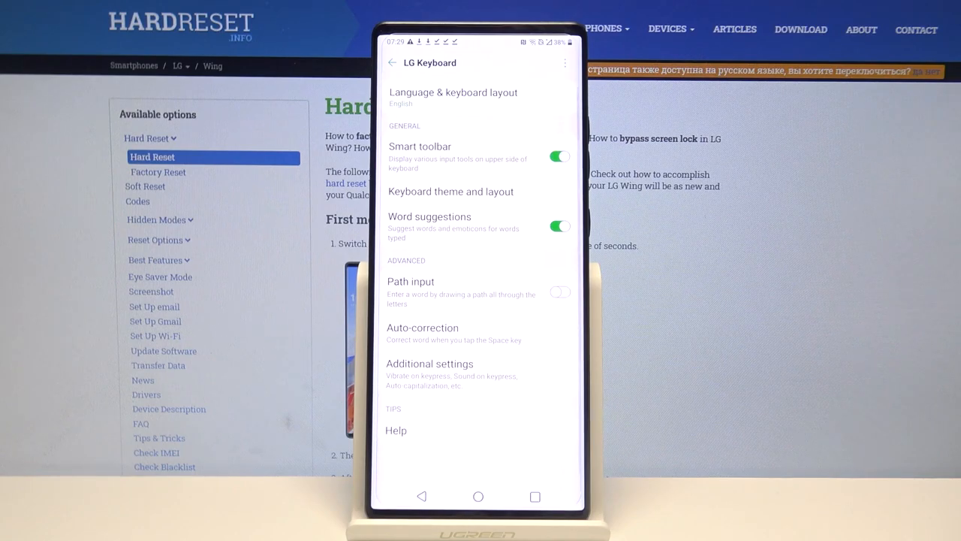
Apply a light-blue illustrated keyboard theme and show the keyboard on the settings search screen
{"action": "left_click", "coordinate": [451, 191]}
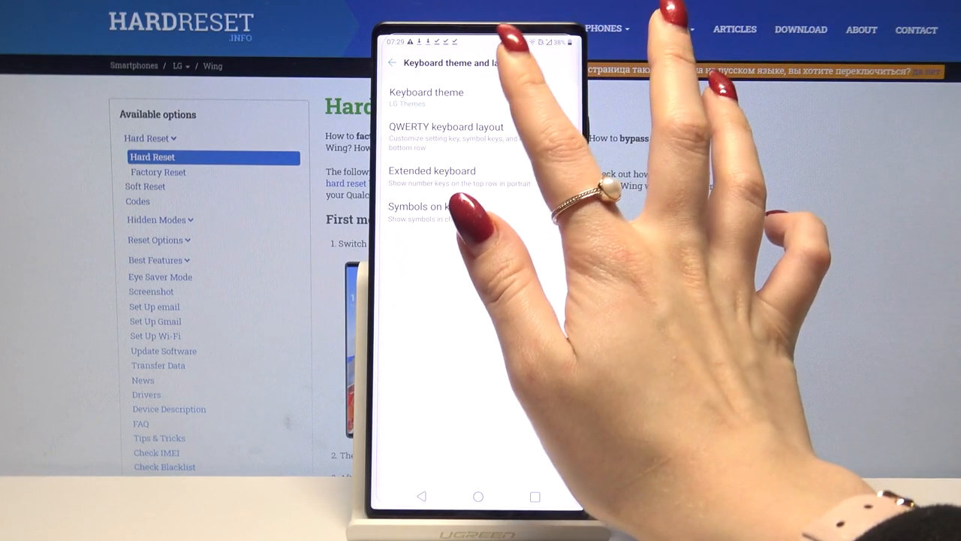
{"action": "left_click", "coordinate": [425, 91]}
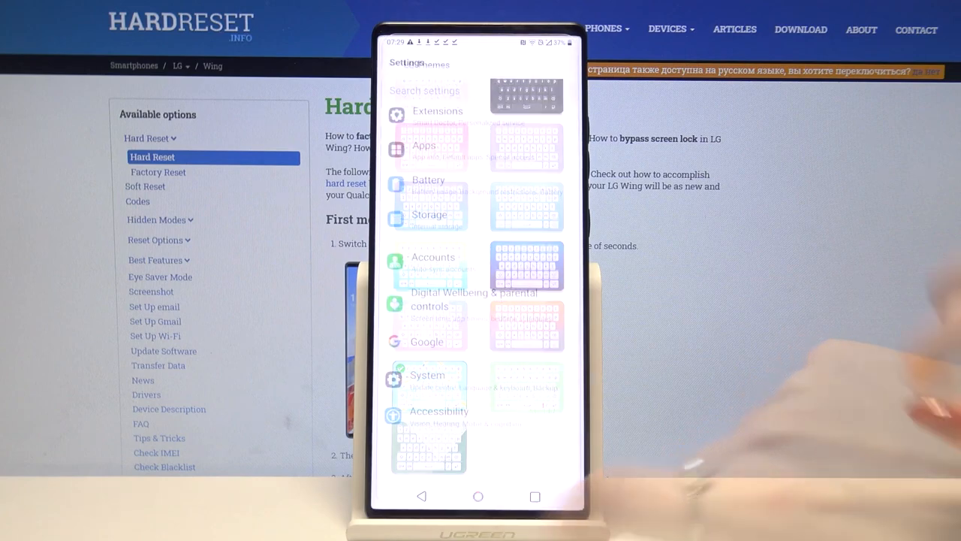
{"action": "left_click", "coordinate": [424, 90]}
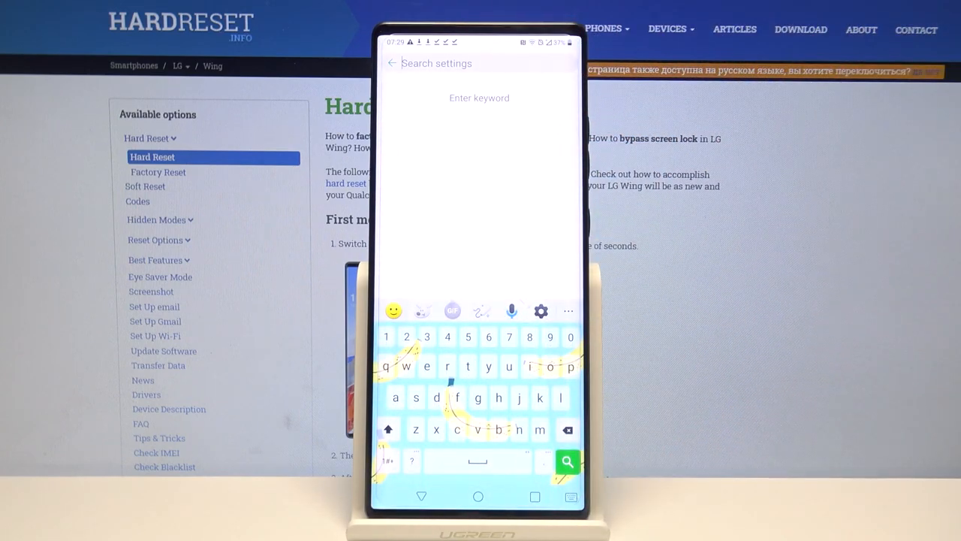